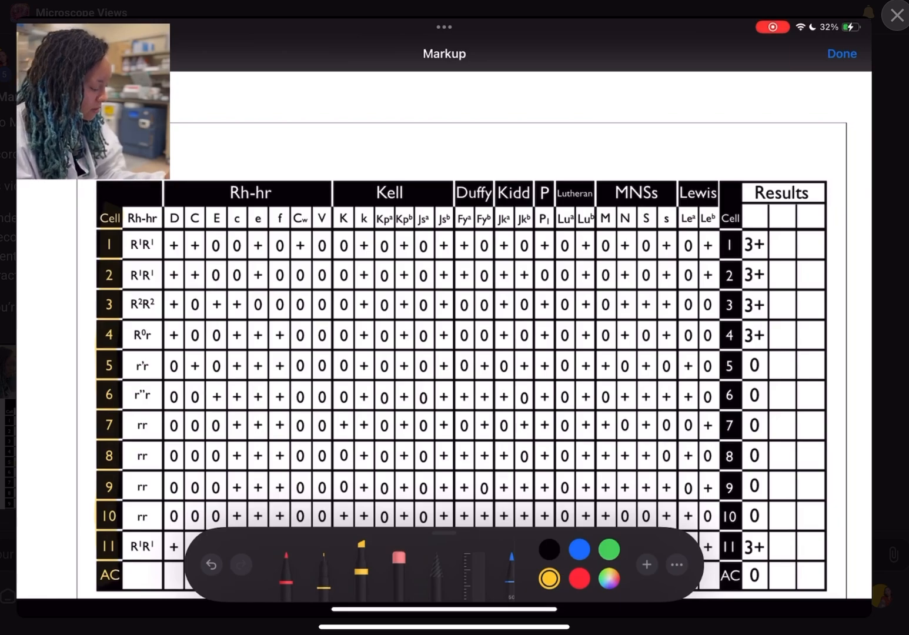
# Highlight the antigen header row orange and the Rh-hr phenotype column yellow
pyautogui.click(610, 579)
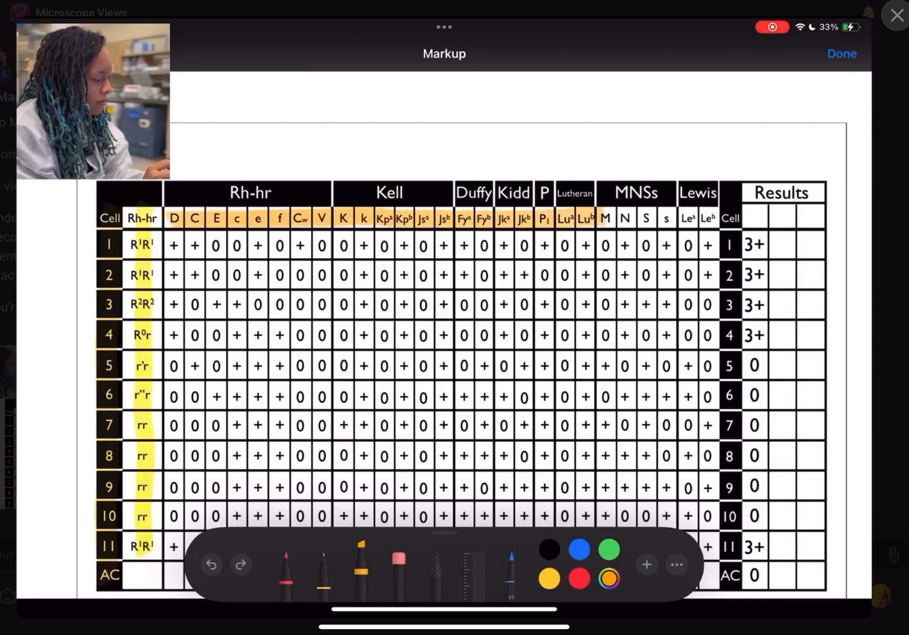
pyautogui.click(211, 565)
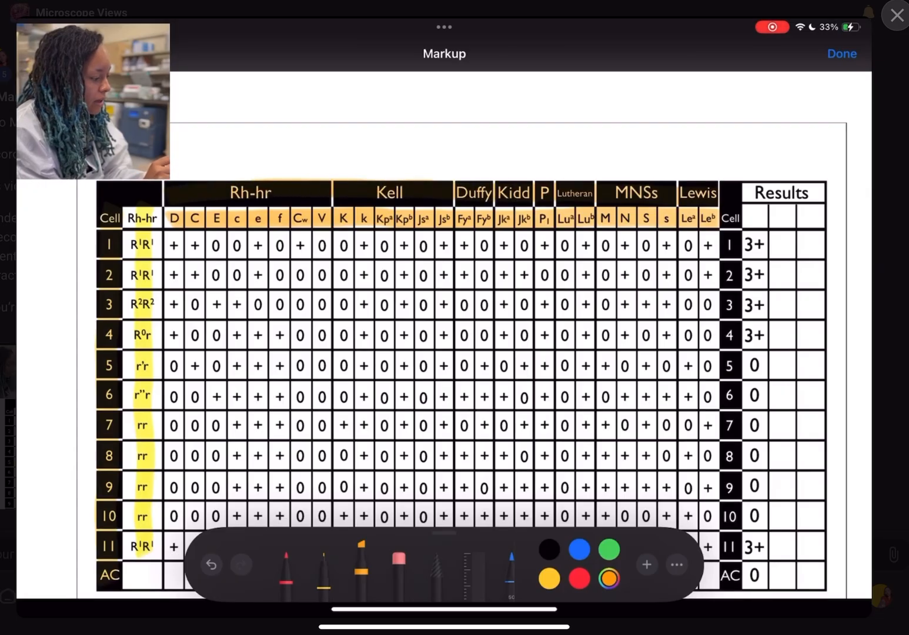
# Clear the yellow and orange highlights and shade the Results column red
pyautogui.click(610, 549)
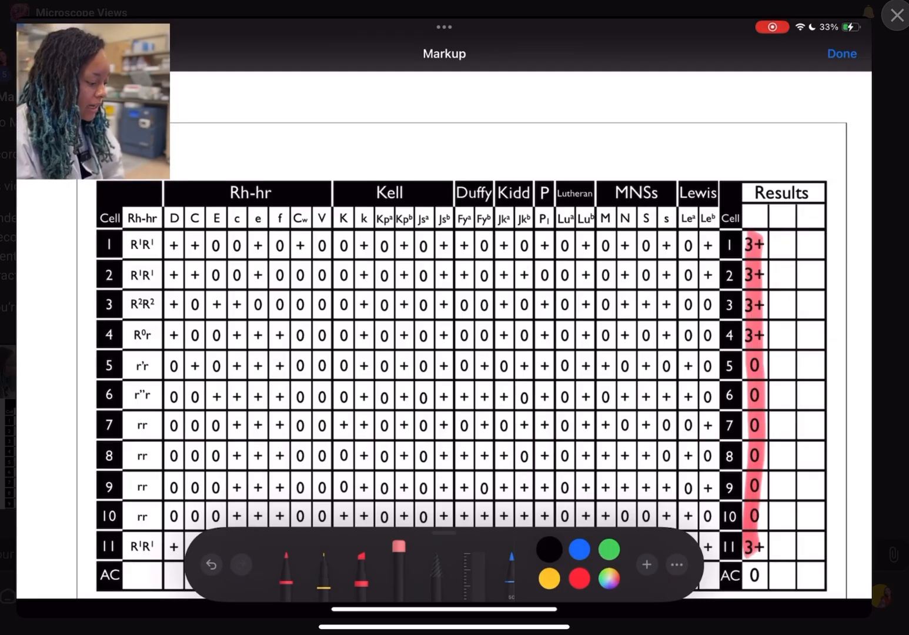
# Handwrite 'GEL' in black pen as the Results column header label
pyautogui.click(286, 564)
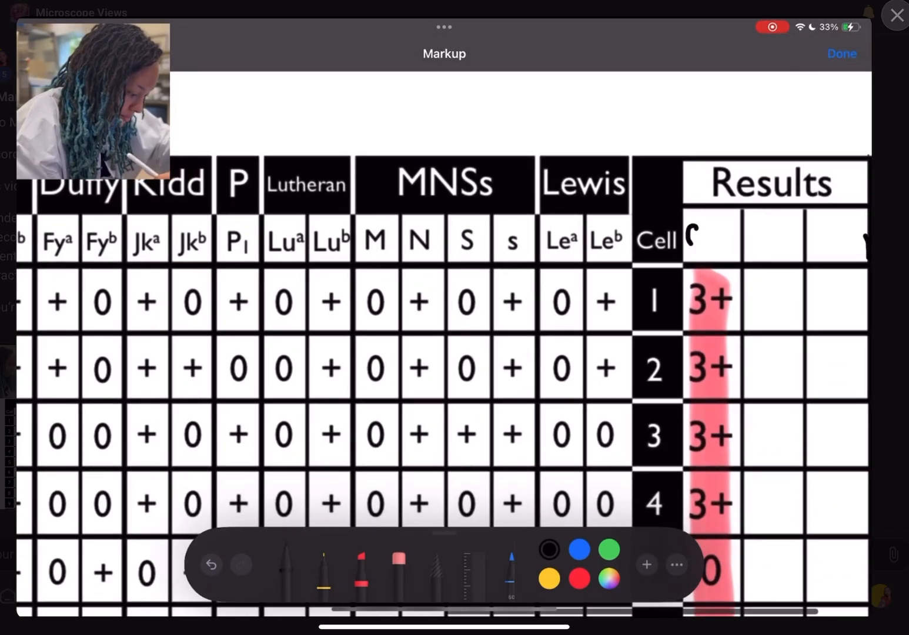
pyautogui.write('GEL')
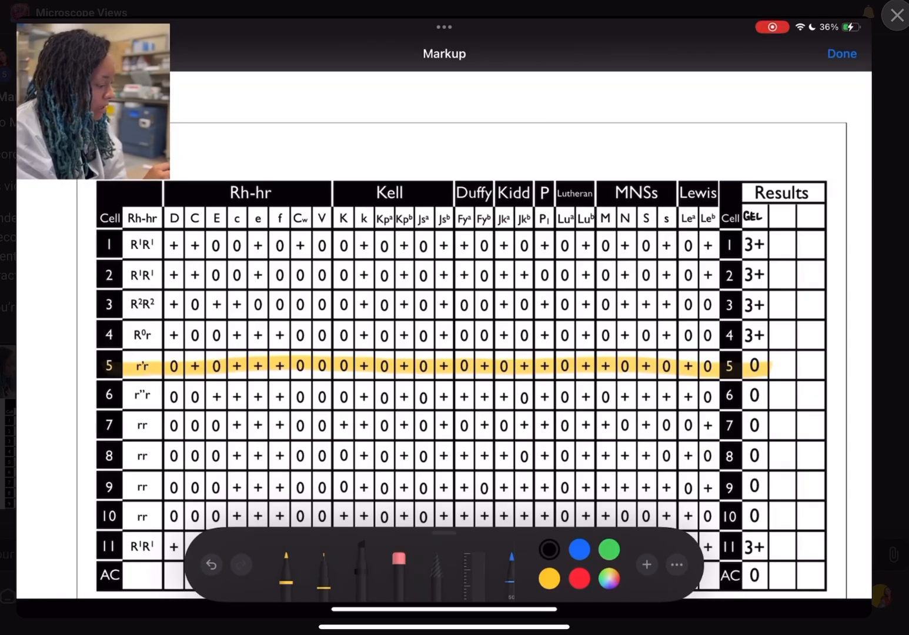
# Slash through each + antigen on negative cell 5 with a thin black pen
pyautogui.click(548, 579)
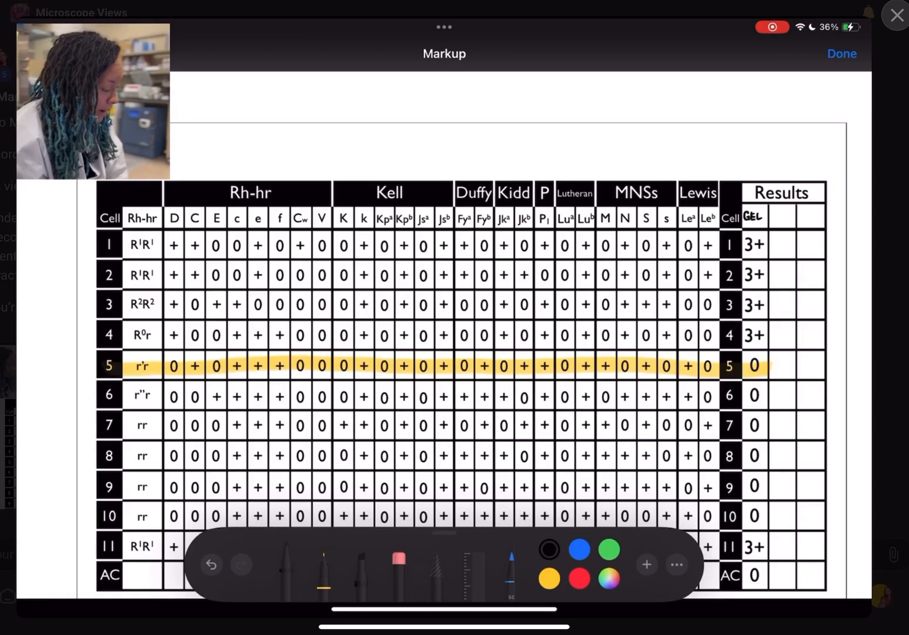
pyautogui.click(212, 564)
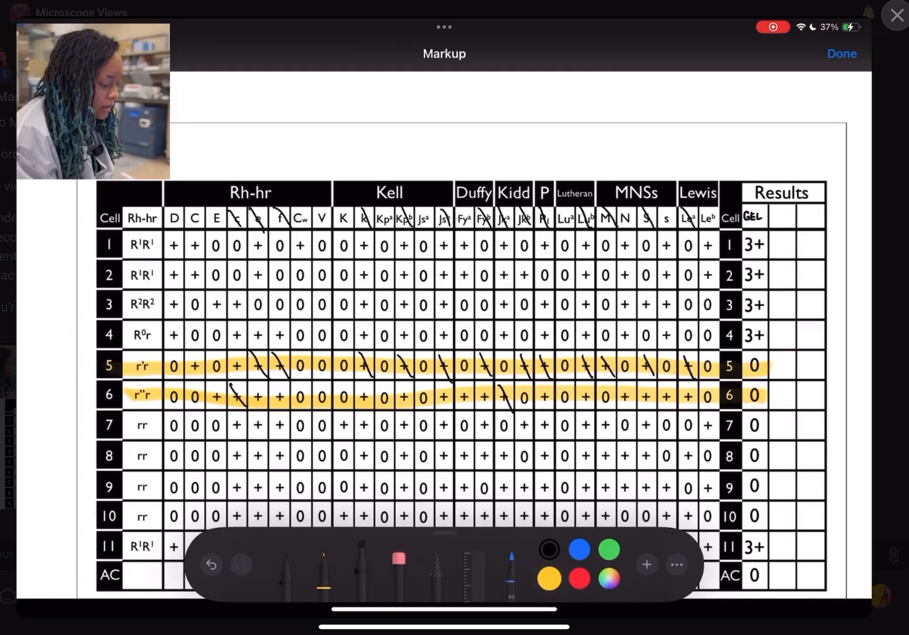
# Shade cell 6's row yellow and slash through its + antigens as ruled out
pyautogui.click(549, 579)
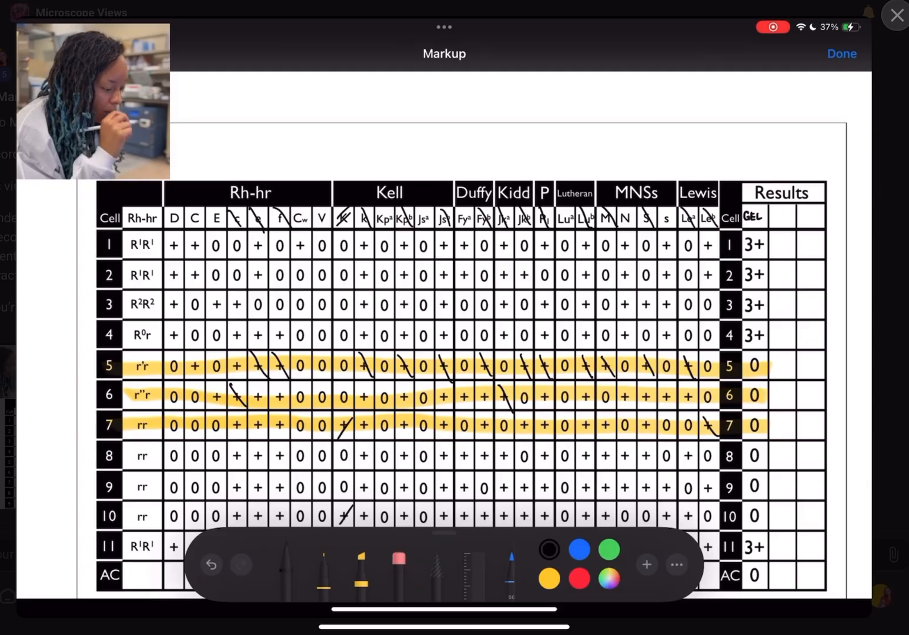
# Shade rows 8–10 yellow and slash through the antigens those negative cells rule out
pyautogui.click(549, 578)
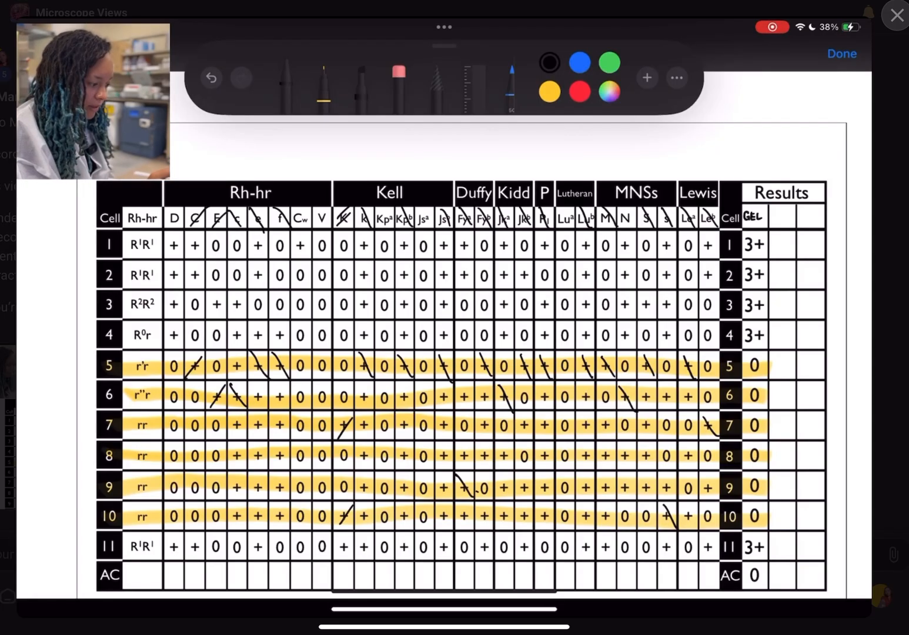
pyautogui.click(579, 92)
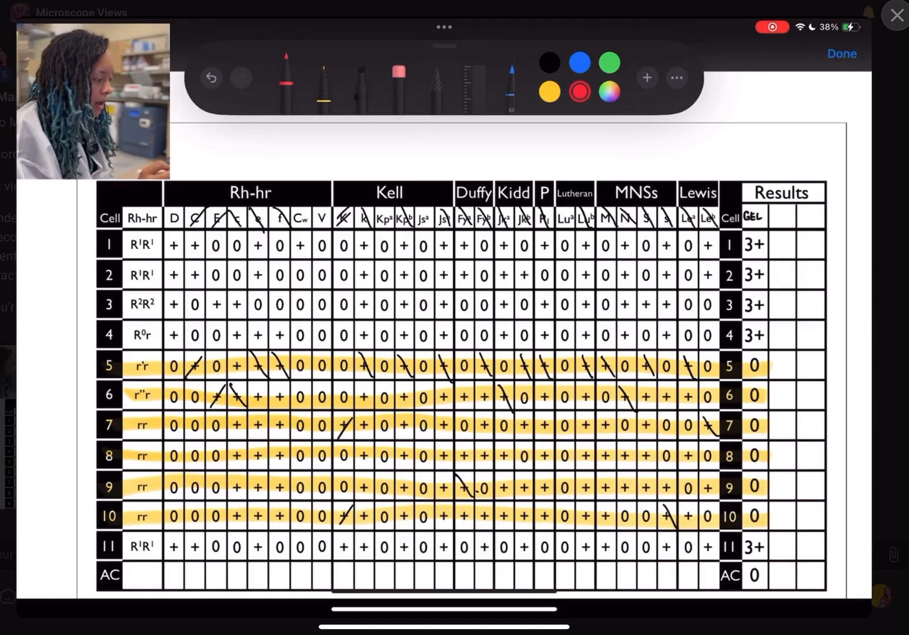
# Shade the D column and 3+ results blue and write 'ANTI-D' above the panel
pyautogui.click(579, 61)
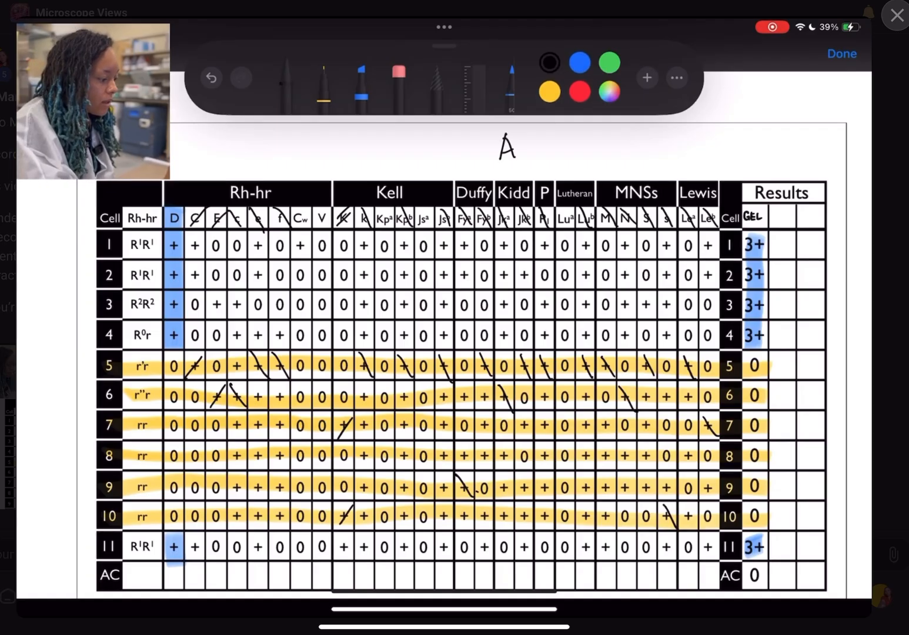
pyautogui.write('ANTI-1')
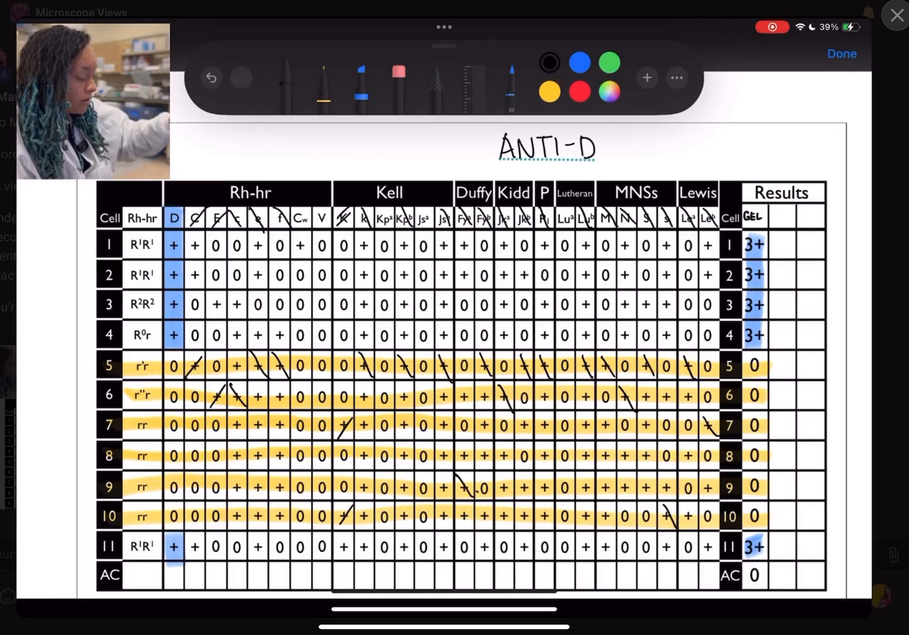
pyautogui.click(840, 54)
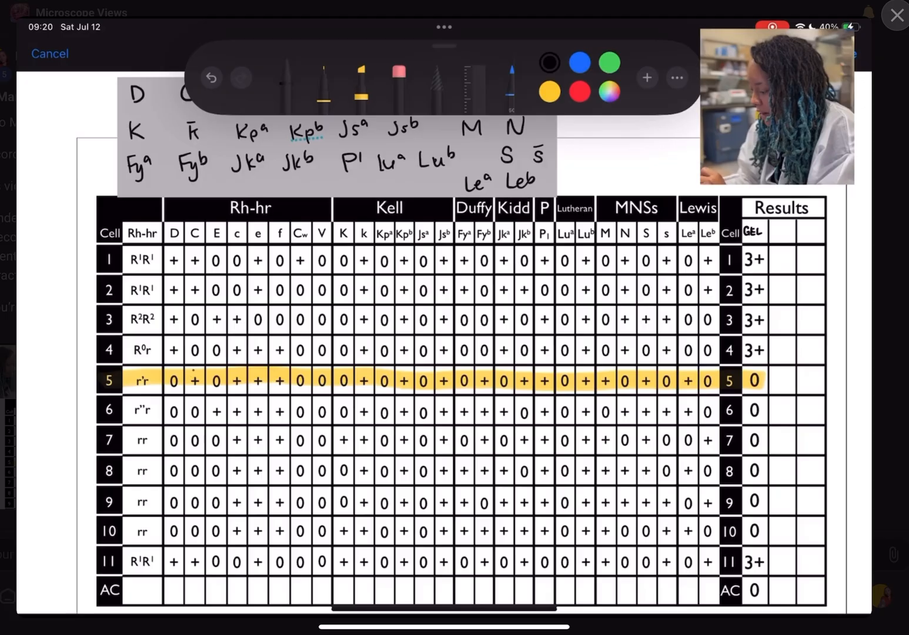
# Undo the last stray stroke on the fresh panel with its antigen list and yellow row 5
pyautogui.click(209, 77)
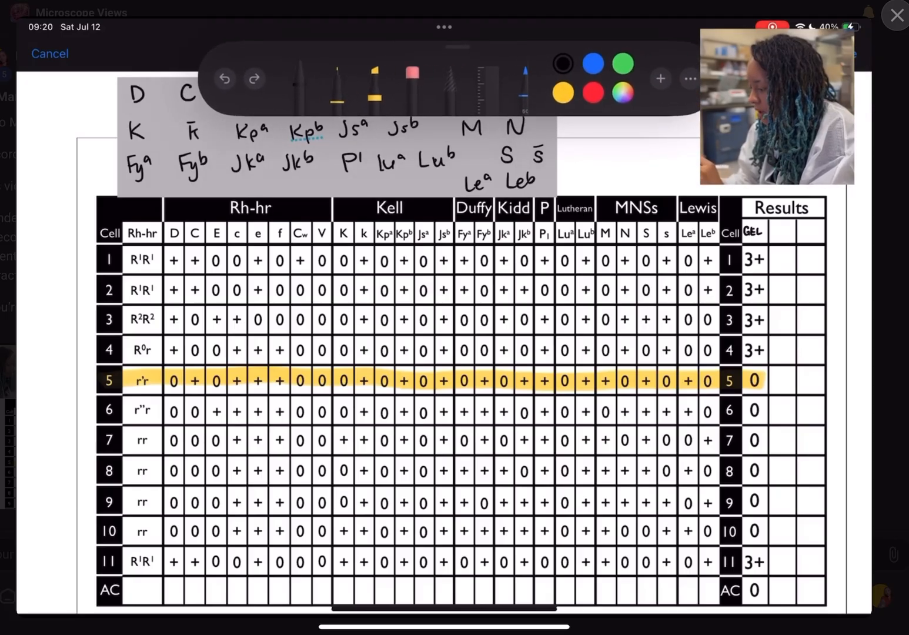